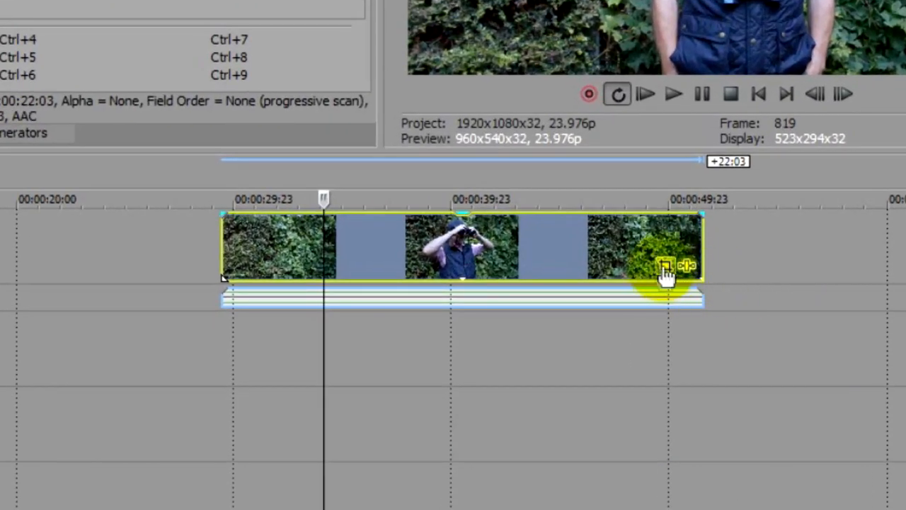
- Open the Video Event FX Pan/Crop window for the ShakeRaw clip
{"action": "left_click", "coordinate": [665, 273]}
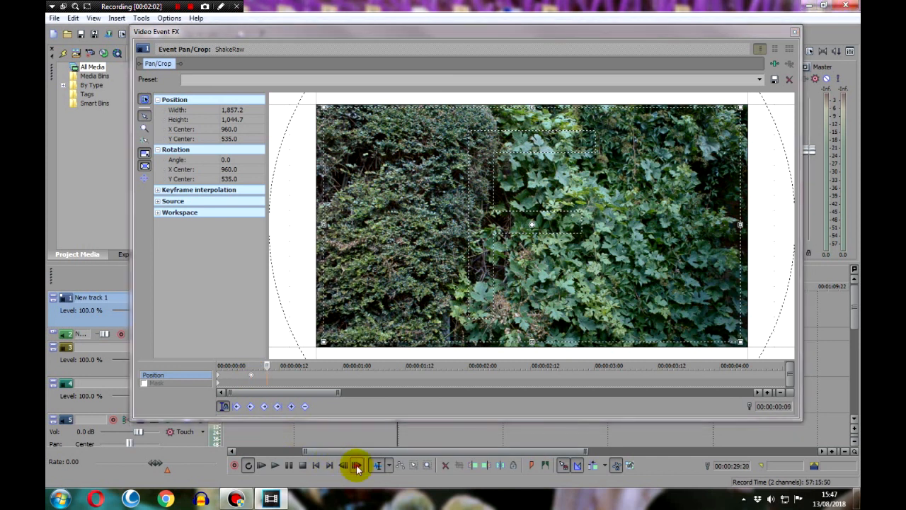
- Step frame by frame through ShakeRaw's first ten seconds, adding small Position keyframes
{"action": "left_click", "coordinate": [357, 465]}
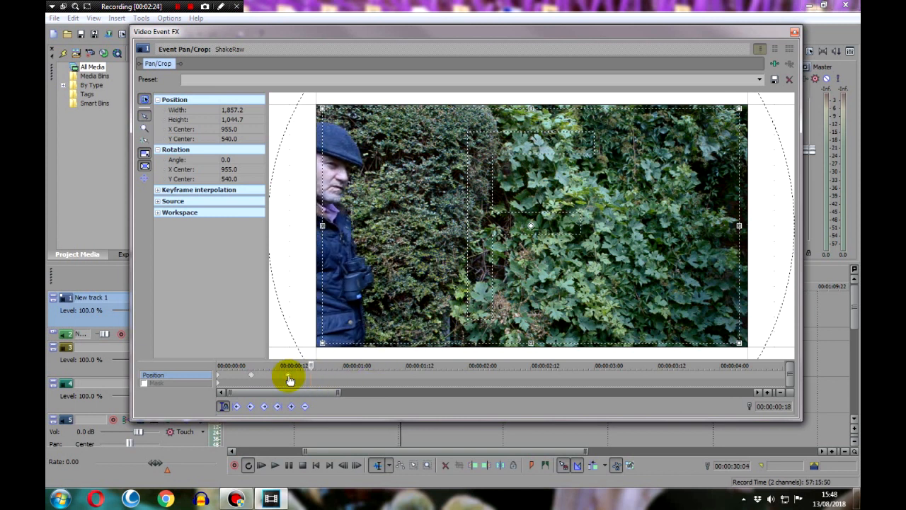
{"action": "left_click_drag", "start_coordinate": [289, 378], "coordinate": [326, 377]}
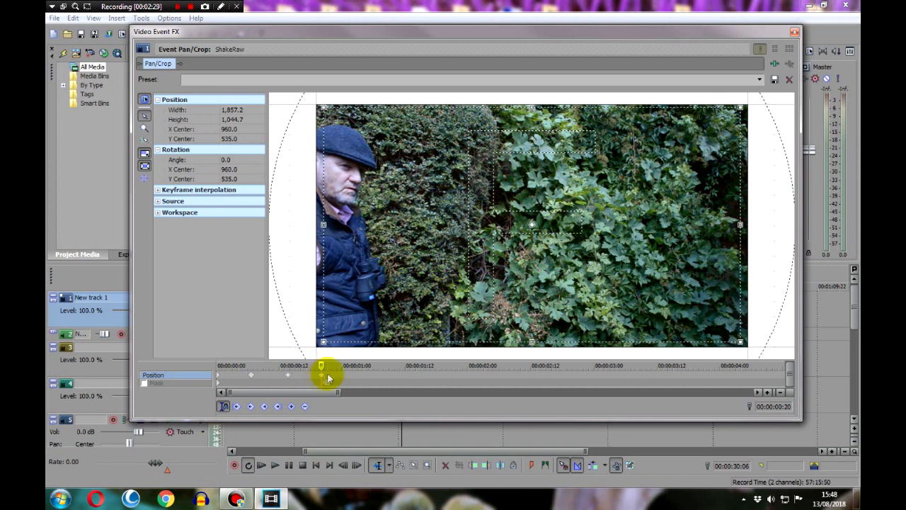
{"action": "left_click", "coordinate": [356, 465]}
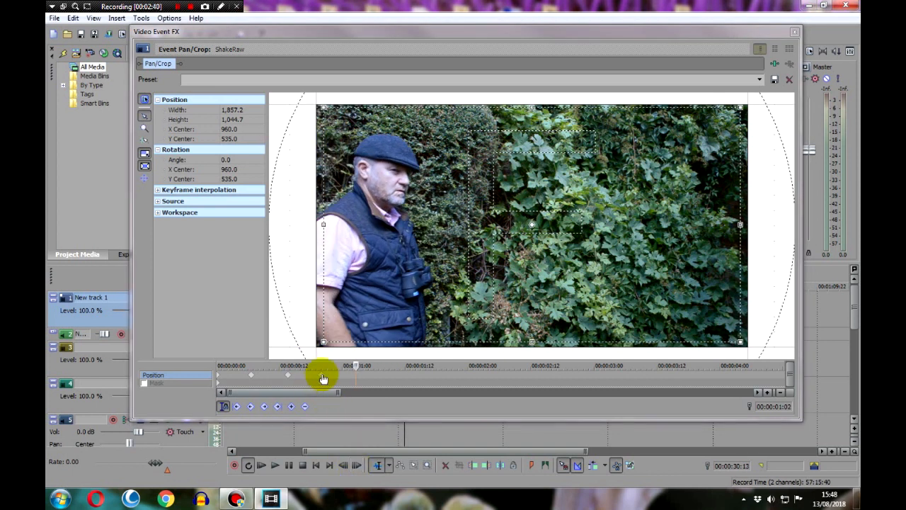
{"action": "left_click", "coordinate": [356, 465]}
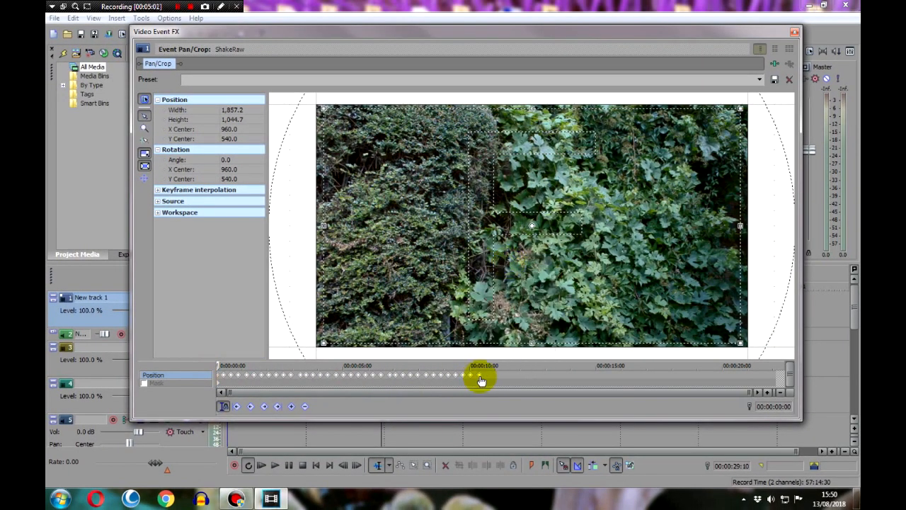
- Paste the Position keyframes through to the clip's end, close Pan/Crop, and open File > Render As
{"action": "left_click", "coordinate": [355, 465]}
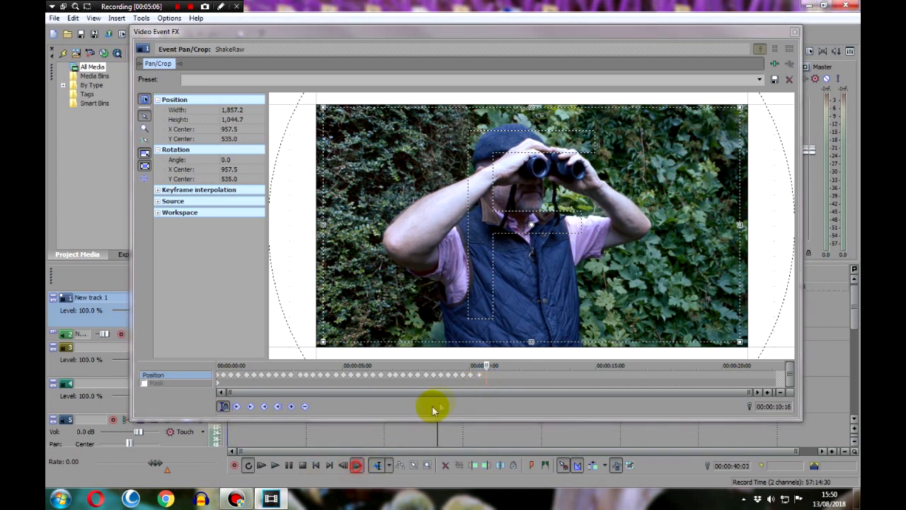
{"action": "right_click", "coordinate": [485, 366]}
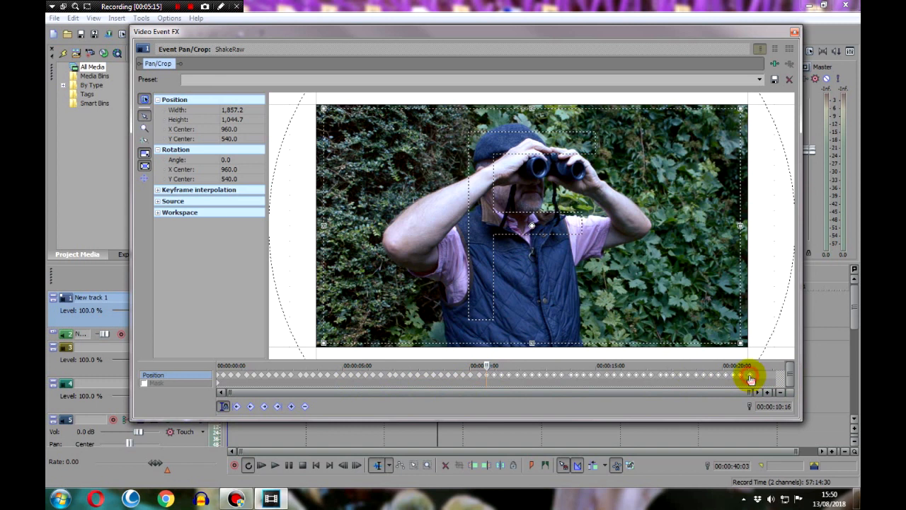
{"action": "left_click", "coordinate": [738, 376]}
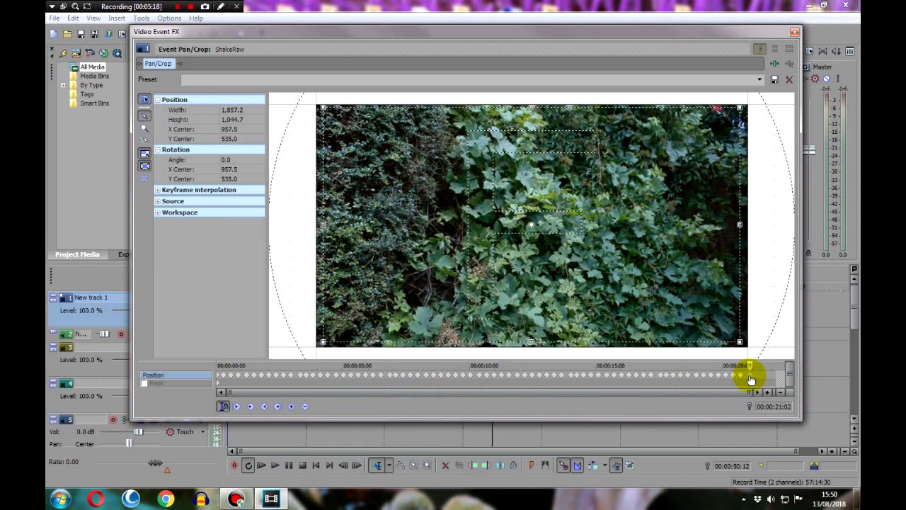
{"action": "left_click", "coordinate": [790, 31]}
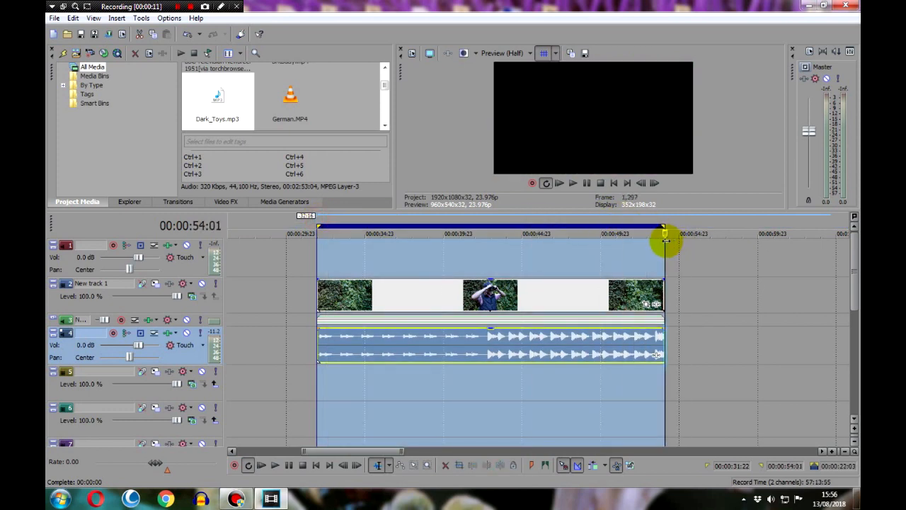
{"action": "left_click", "coordinate": [50, 18]}
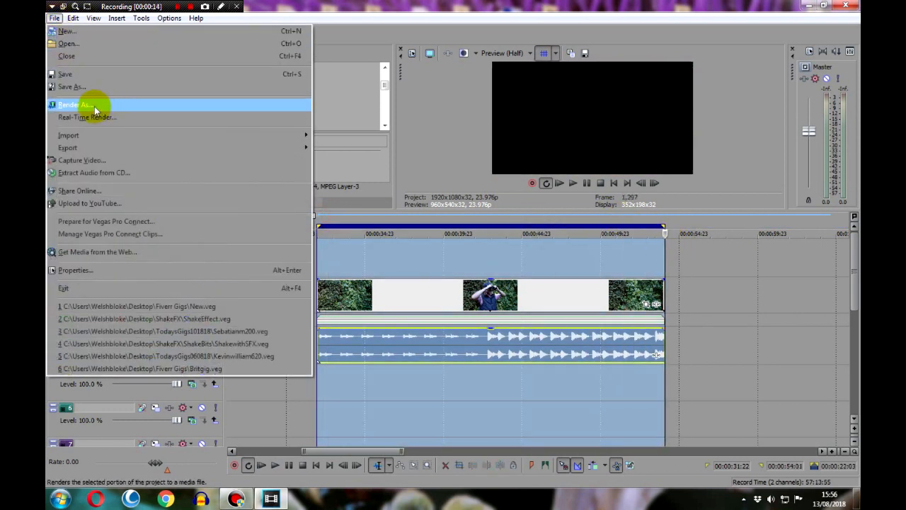